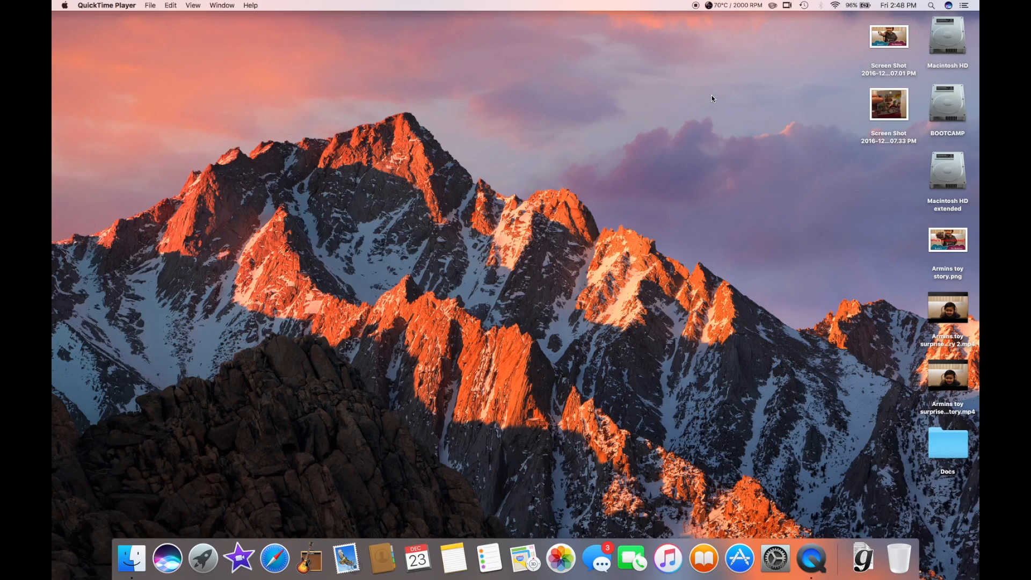
pyautogui.moveTo(701, 102)
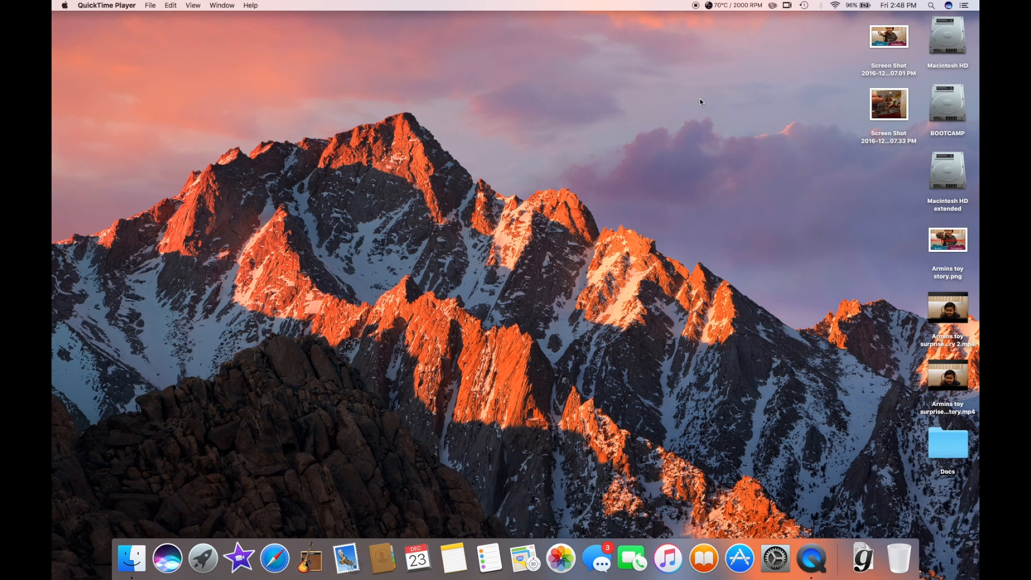
pyautogui.moveTo(673, 203)
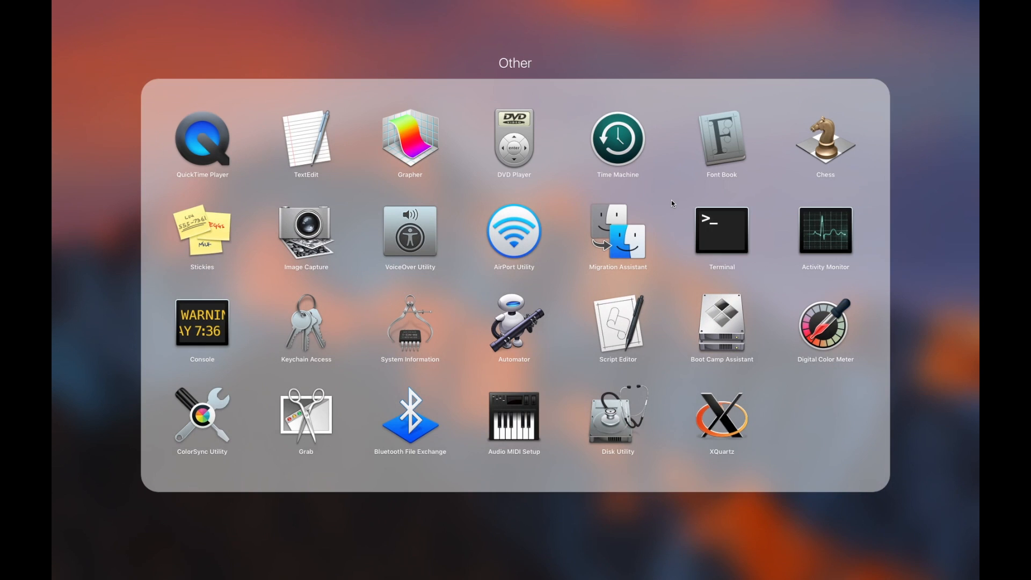
pyautogui.moveTo(621, 425)
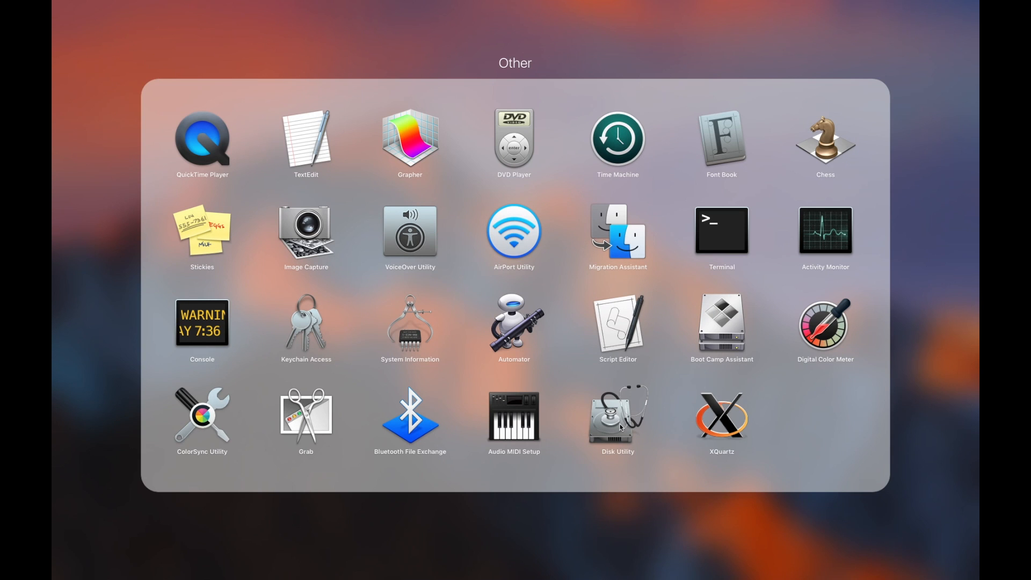
pyautogui.moveTo(630, 446)
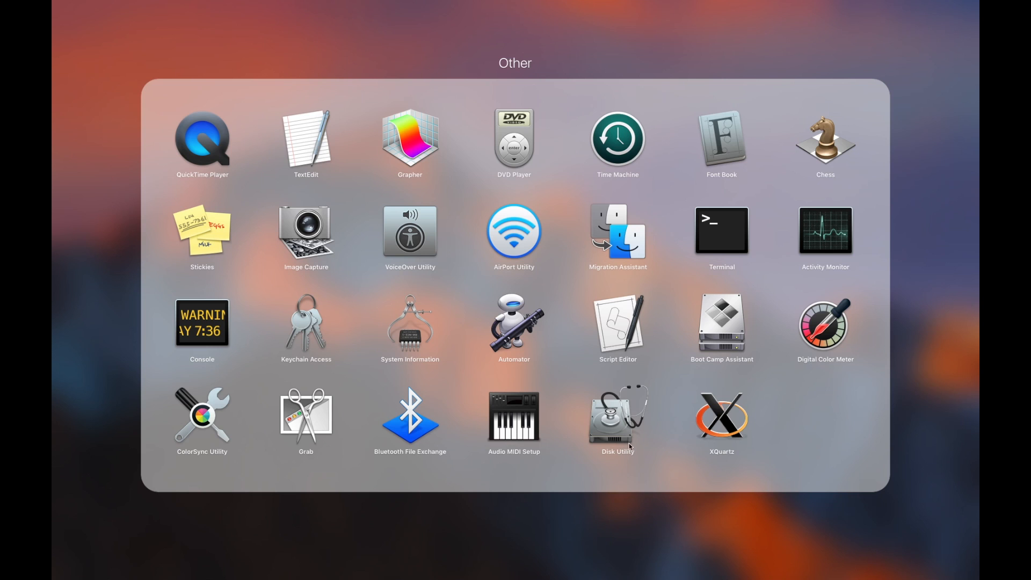
pyautogui.moveTo(628, 448)
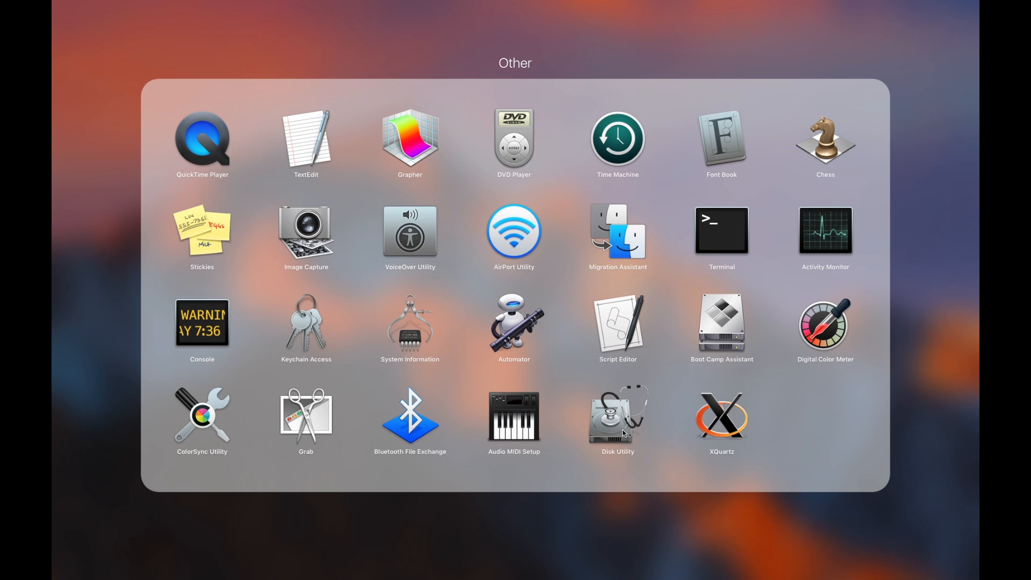
pyautogui.moveTo(634, 440)
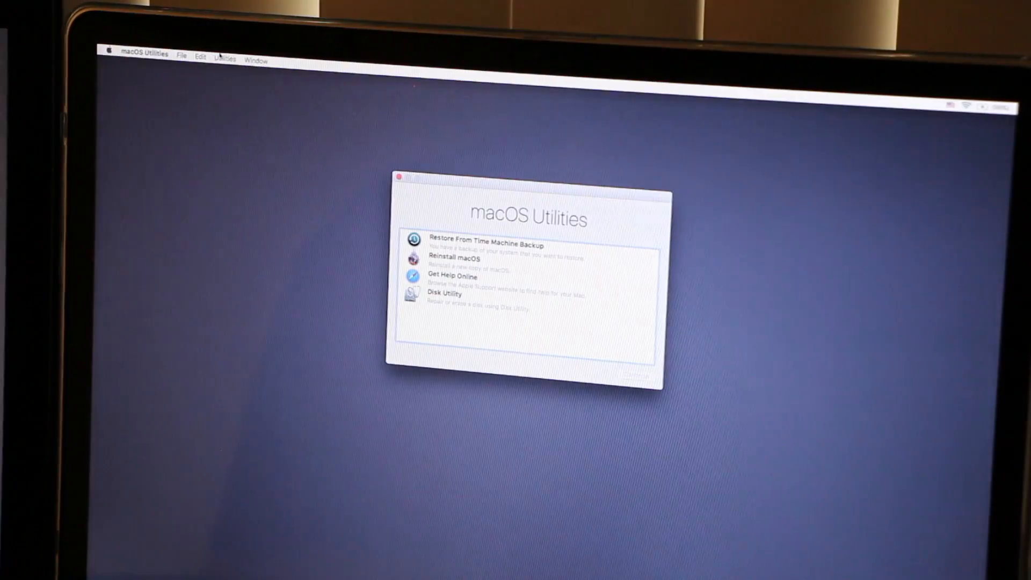
# Open the recovery Utilities menu to reach Terminal
pyautogui.click(226, 59)
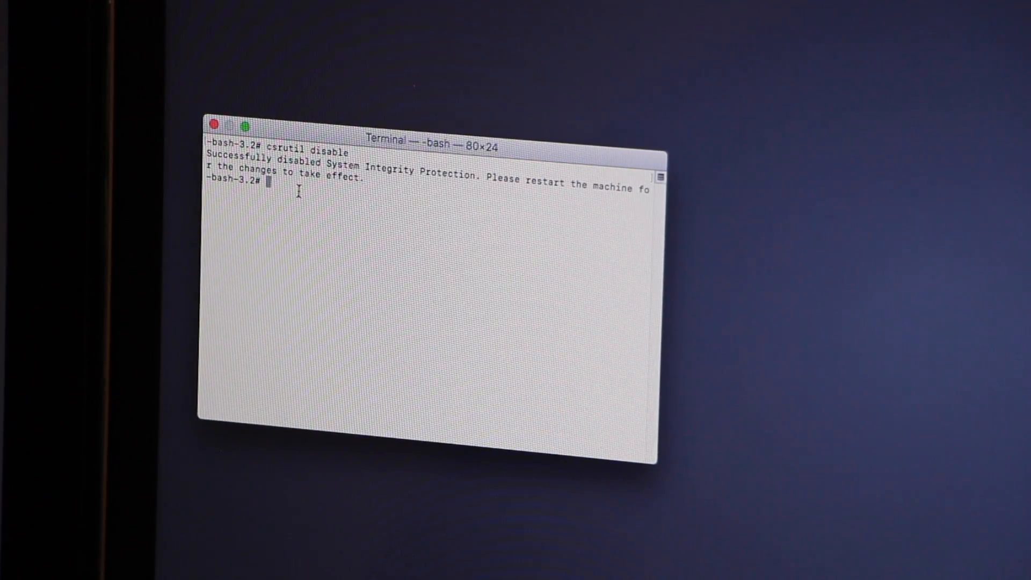
# Enter the csrutil enable command at the recovery Terminal prompt
pyautogui.write('cs')
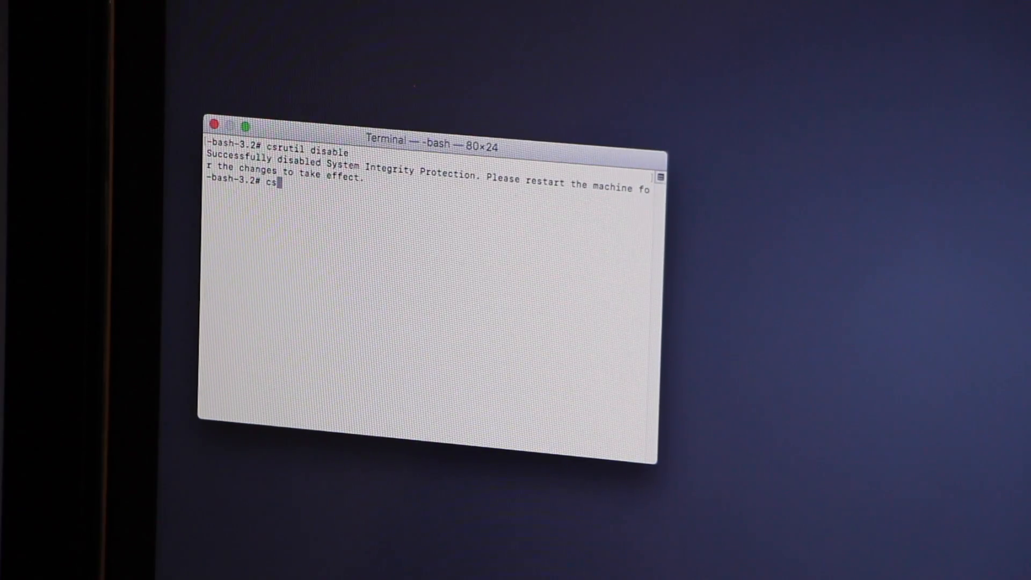
pyautogui.write('ru')
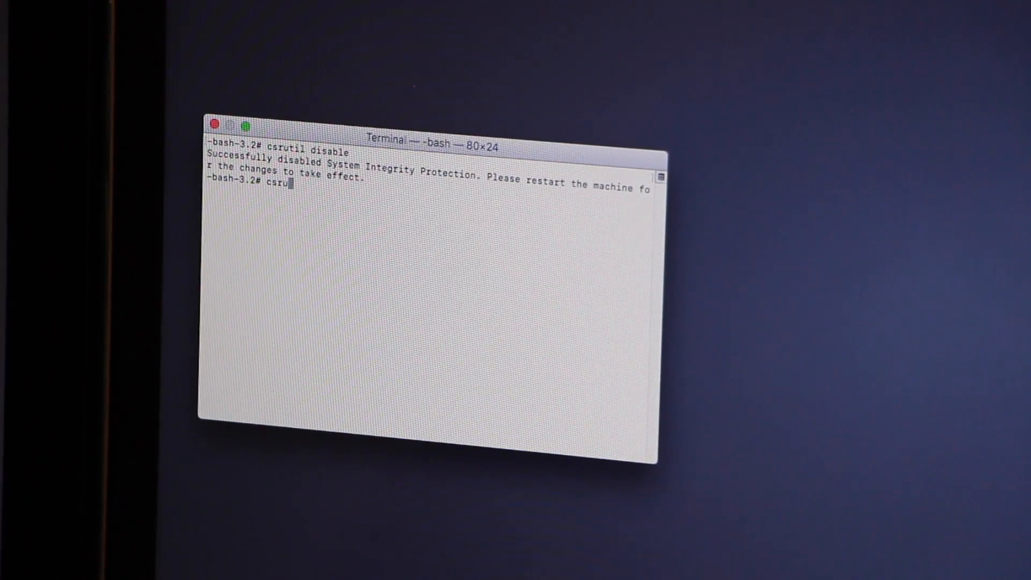
pyautogui.write('til')
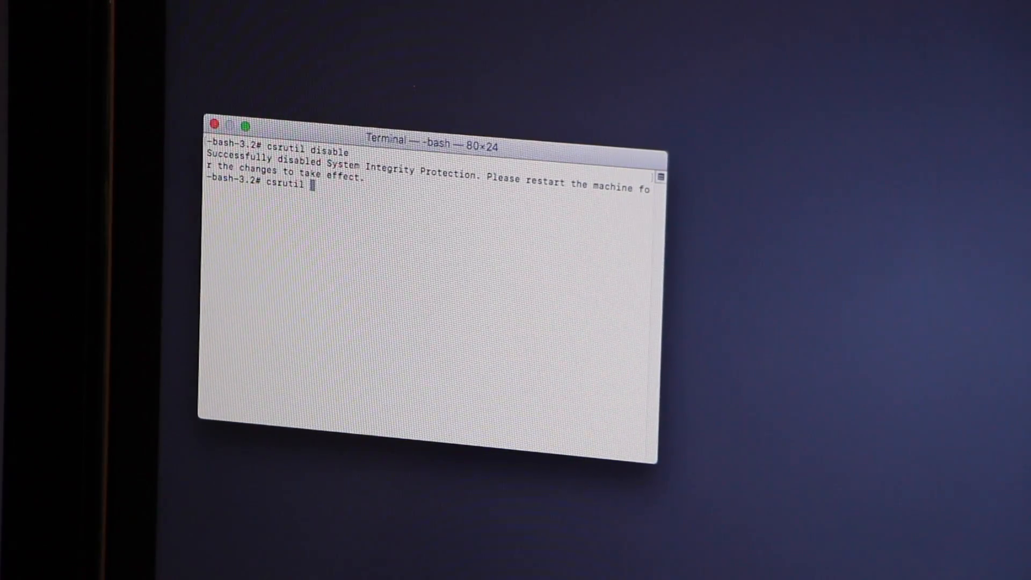
pyautogui.write('enab')
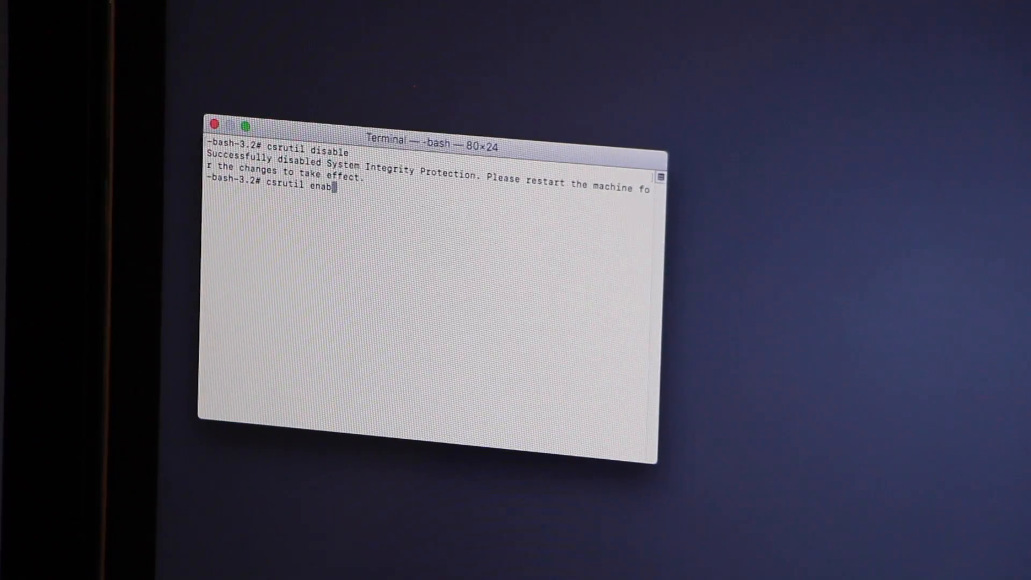
pyautogui.press('Return')
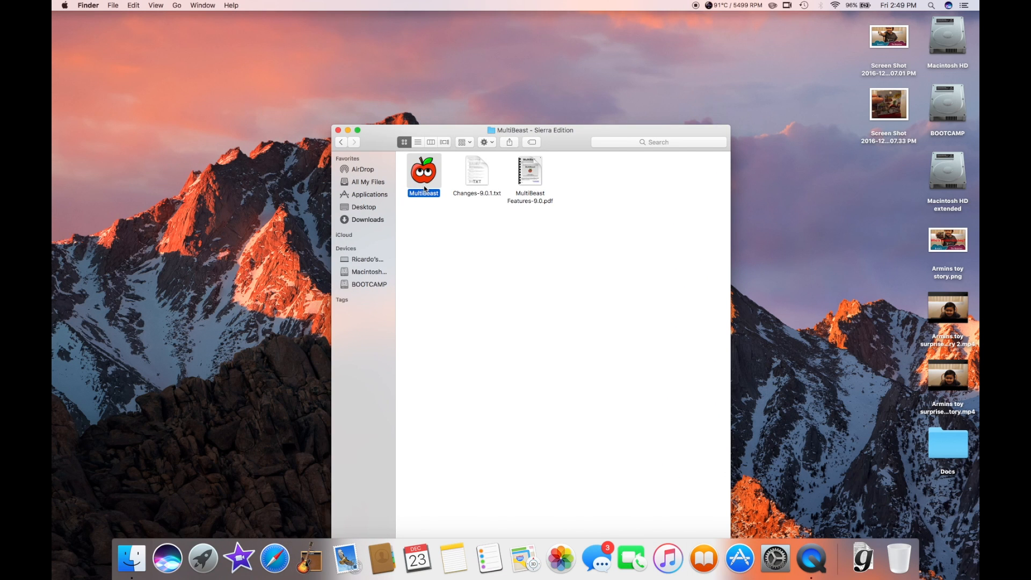
pyautogui.moveTo(424, 184)
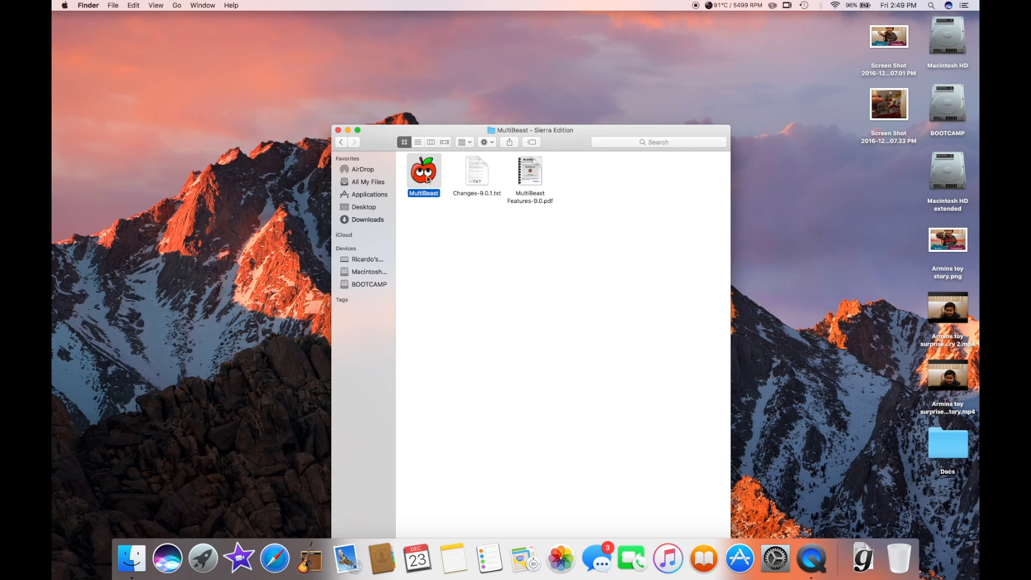
# Launch the MultiBeast app from the MultiBeast - Sierra Edition folder
pyautogui.doubleClick(423, 172)
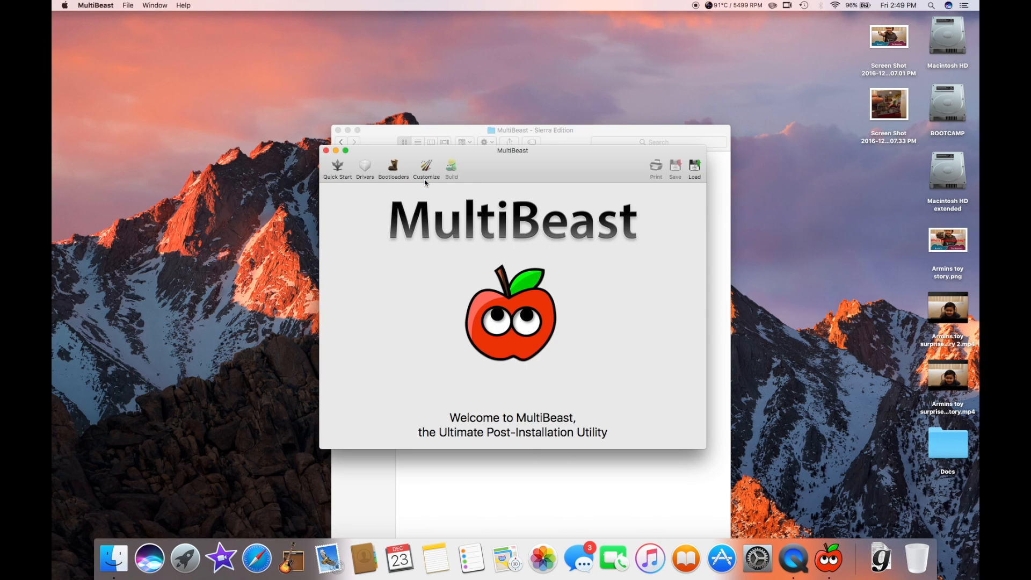
pyautogui.moveTo(372, 225)
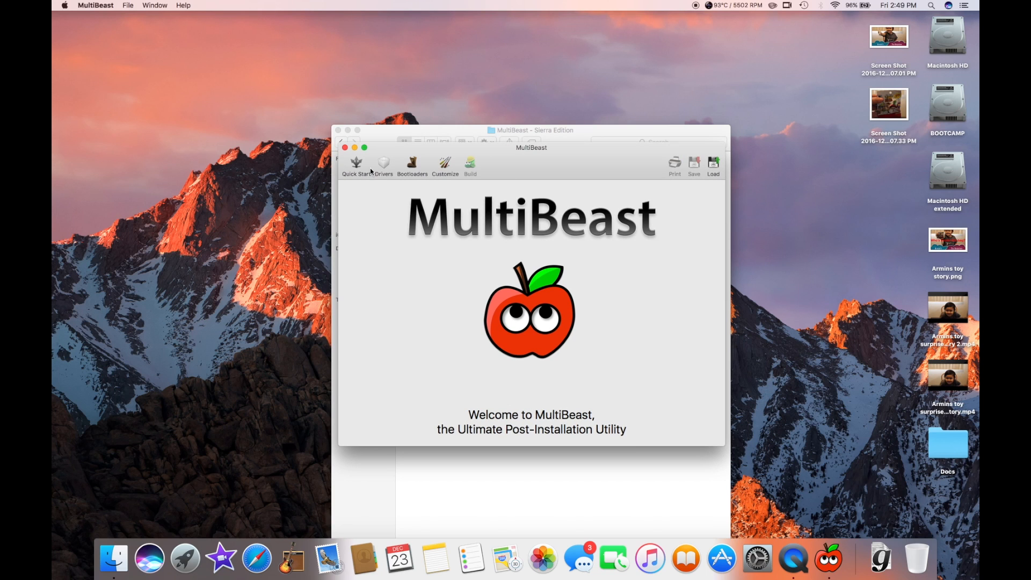
pyautogui.moveTo(562, 176)
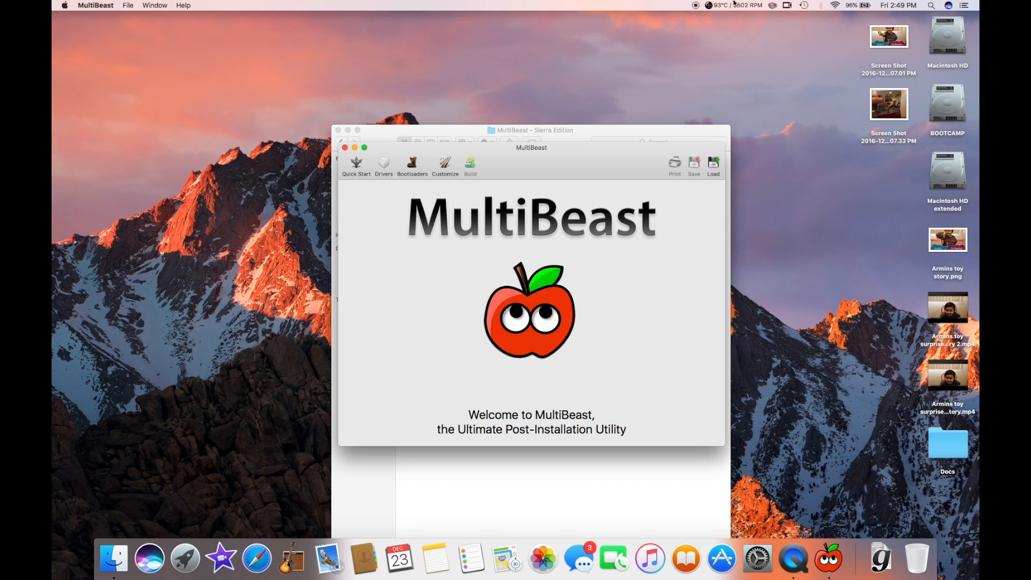
pyautogui.click(787, 6)
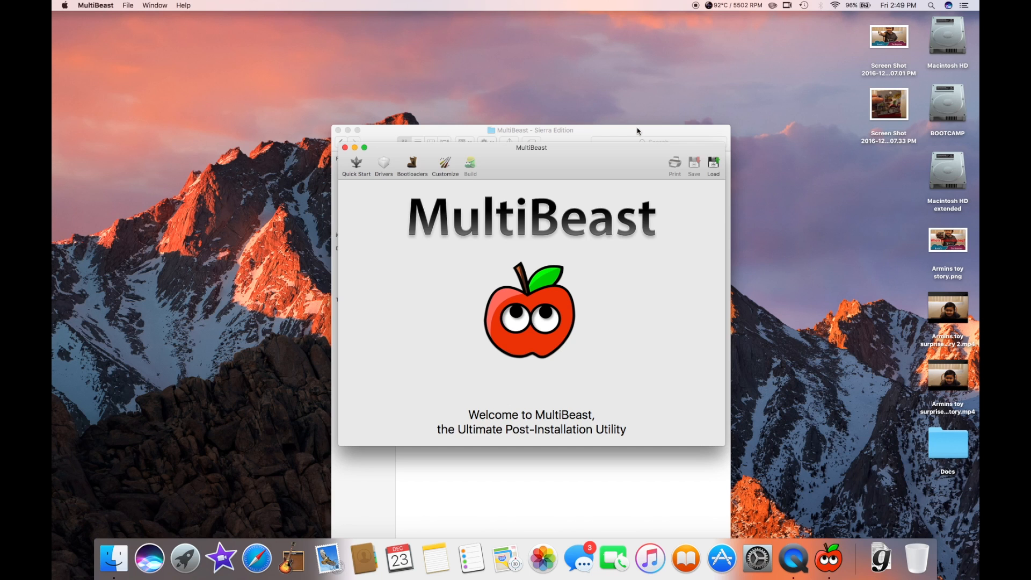
pyautogui.moveTo(501, 167)
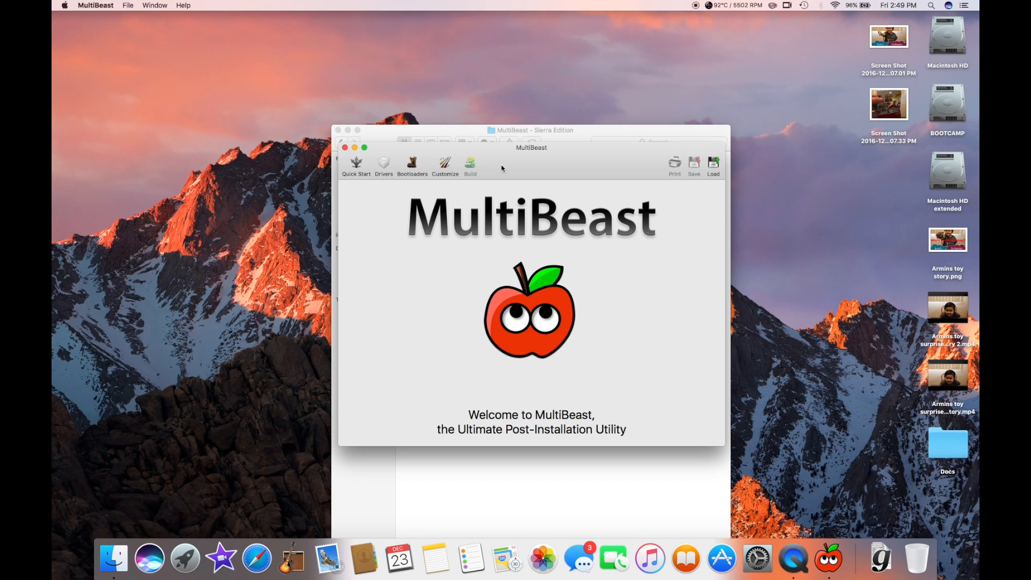
# Pick the Legacy Boot Mode quick start and enable 3rd Party USB 3.0
pyautogui.click(356, 166)
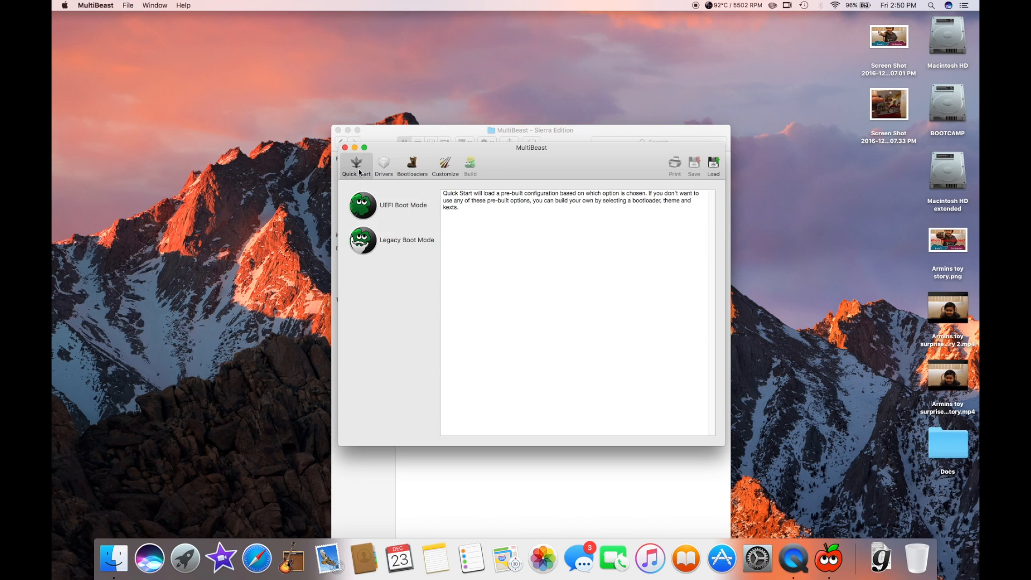
pyautogui.moveTo(378, 261)
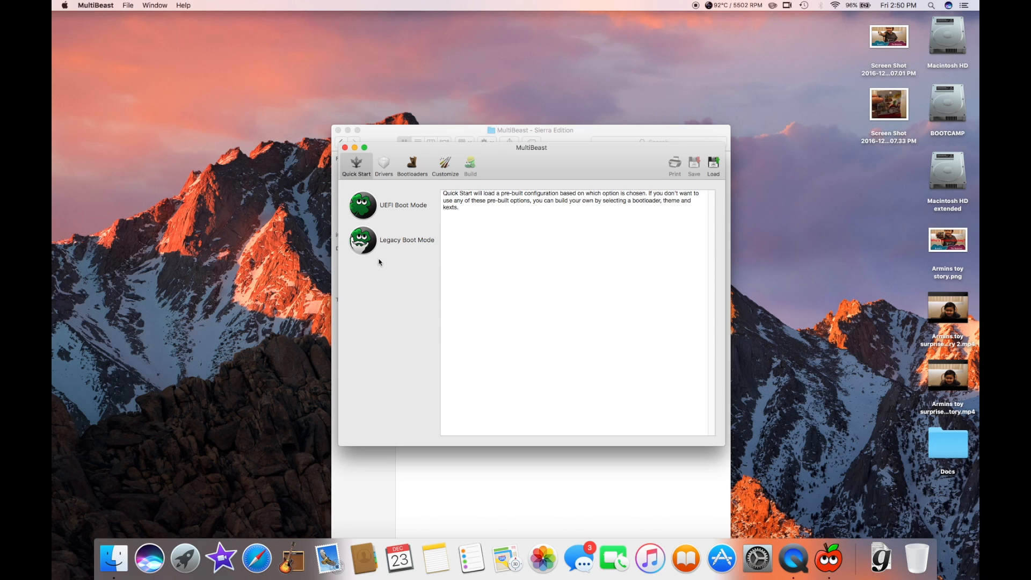
pyautogui.moveTo(370, 244)
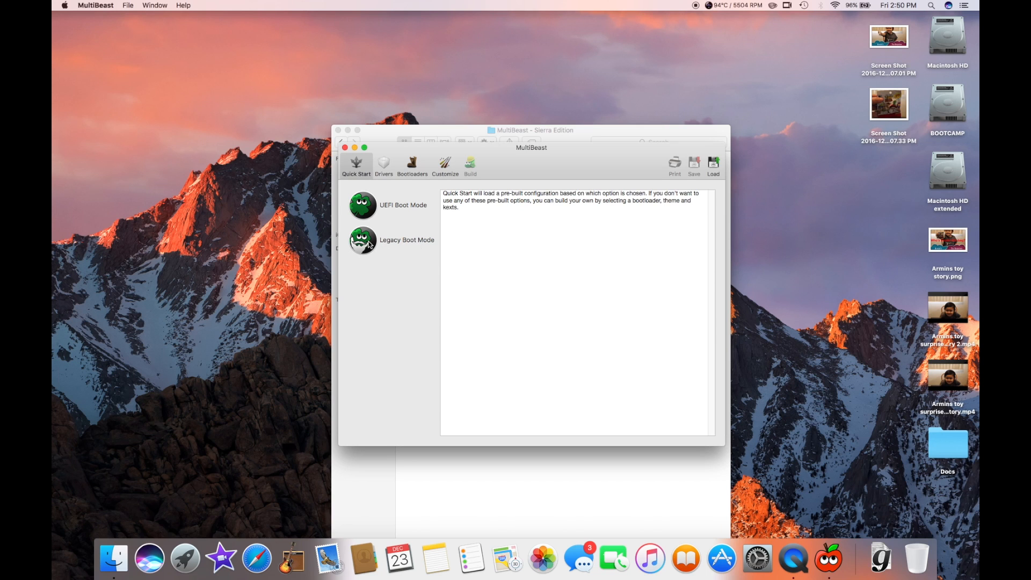
pyautogui.click(362, 239)
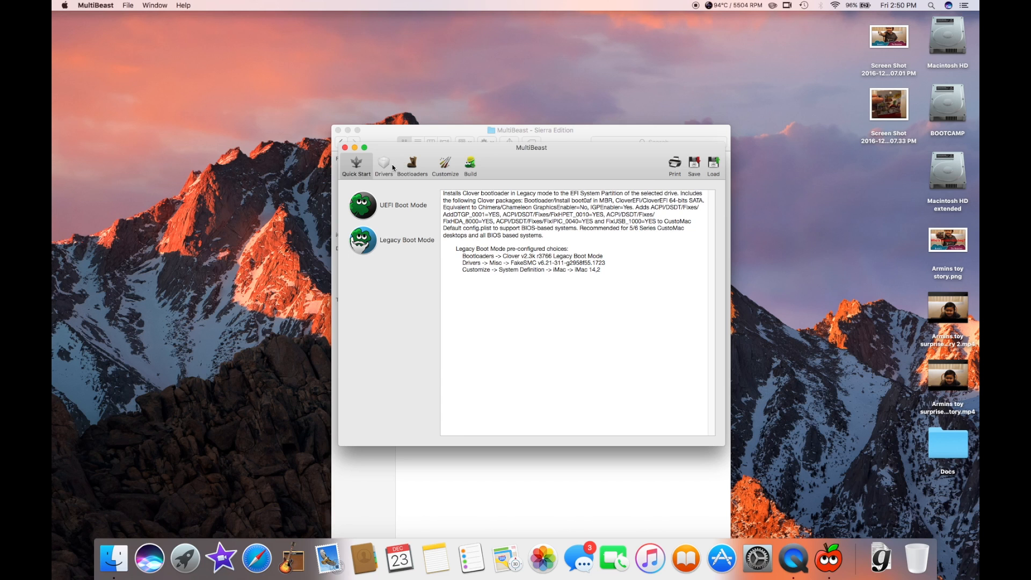
pyautogui.click(383, 164)
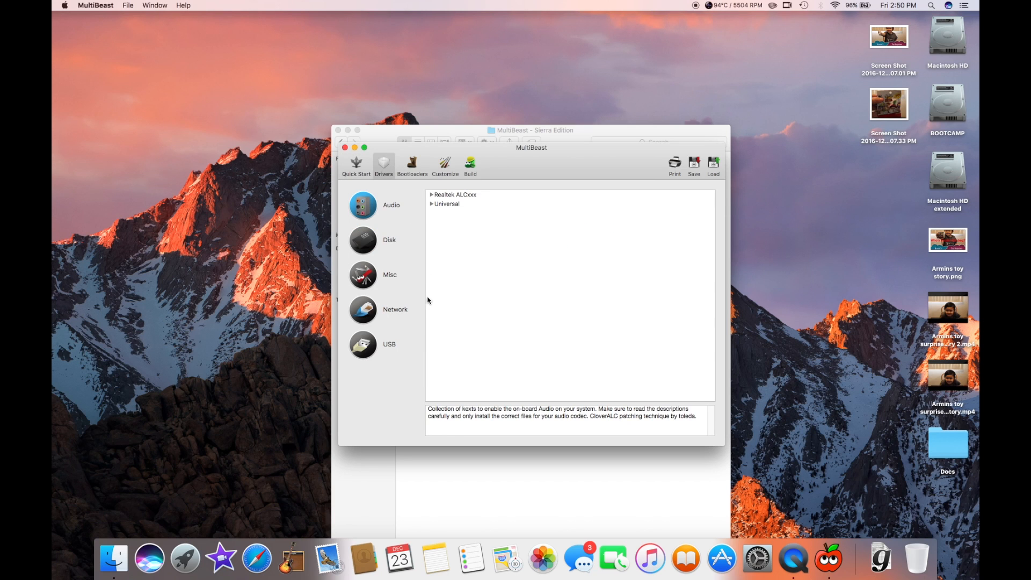
pyautogui.click(389, 344)
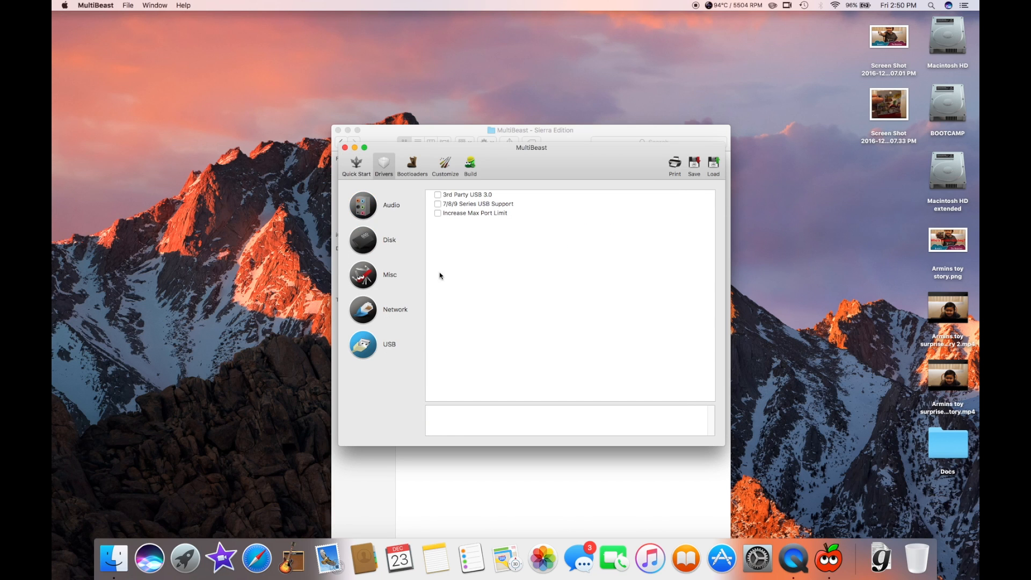
pyautogui.click(437, 194)
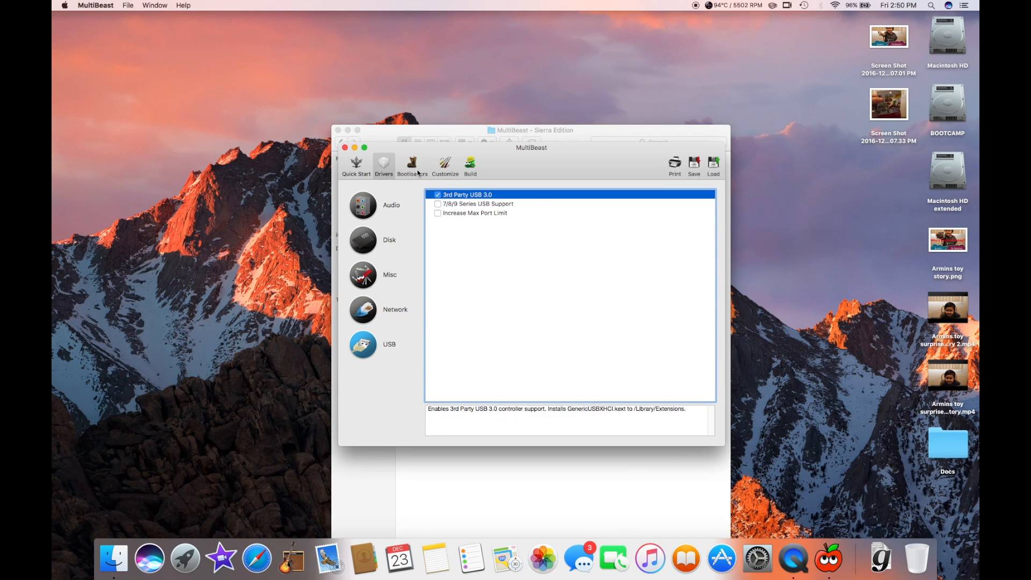
# Review the Bootloaders and Customize settings and bring up the Build summary
pyautogui.click(412, 164)
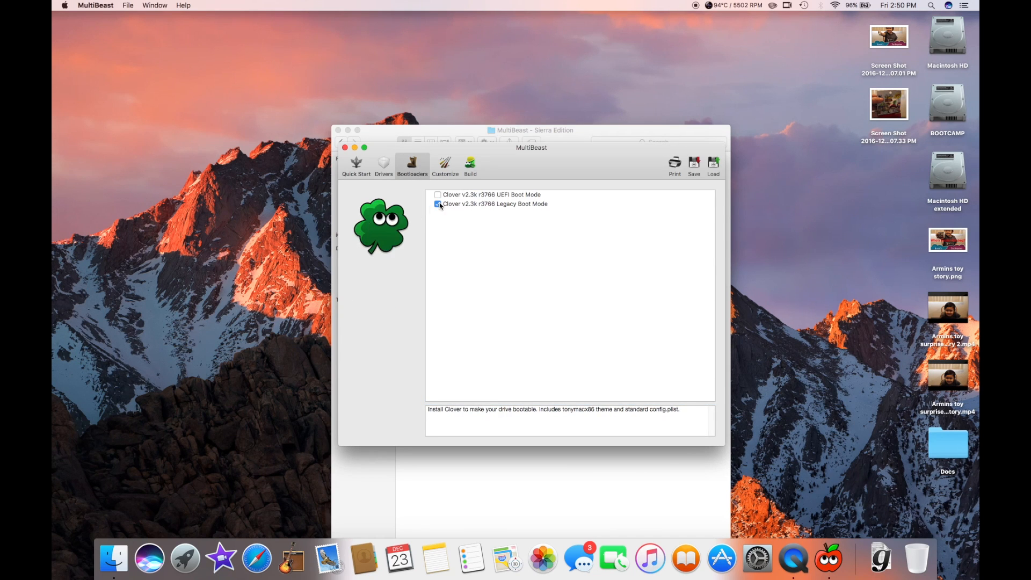
pyautogui.click(444, 165)
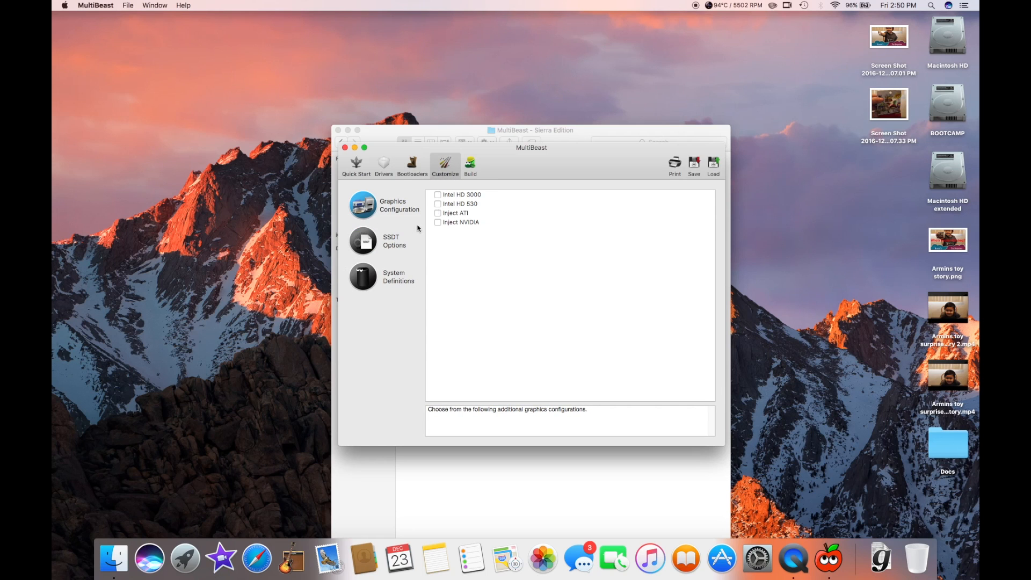
pyautogui.click(470, 164)
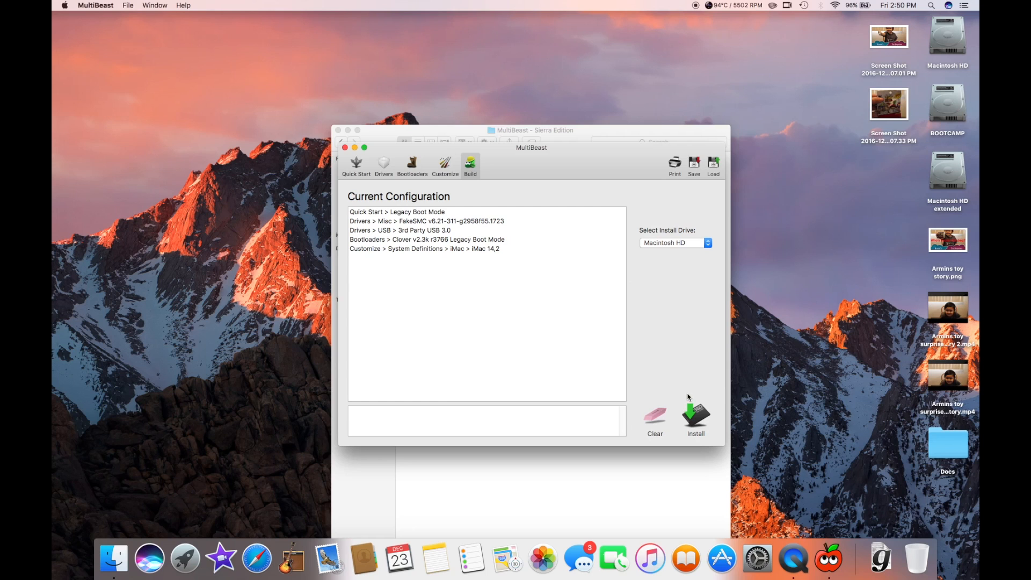
pyautogui.moveTo(696, 425)
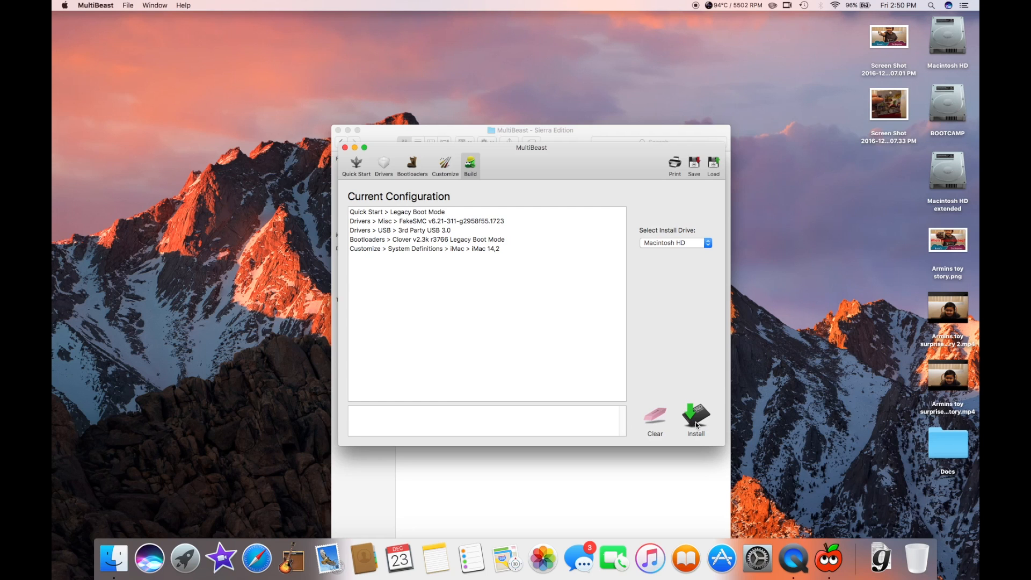
# Start the install, agree to the license, and authorize the helper with the password
pyautogui.click(697, 418)
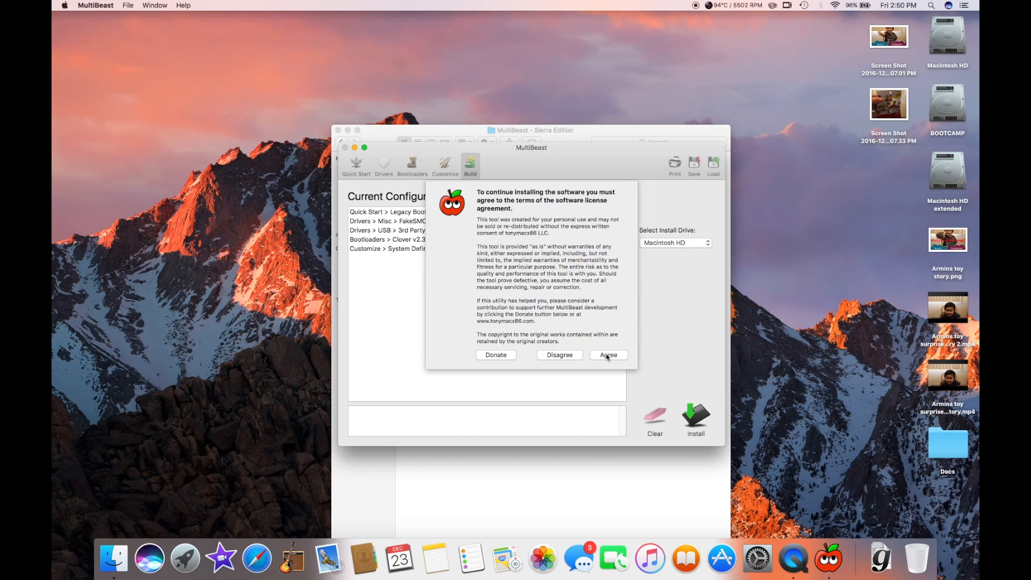
pyautogui.click(607, 354)
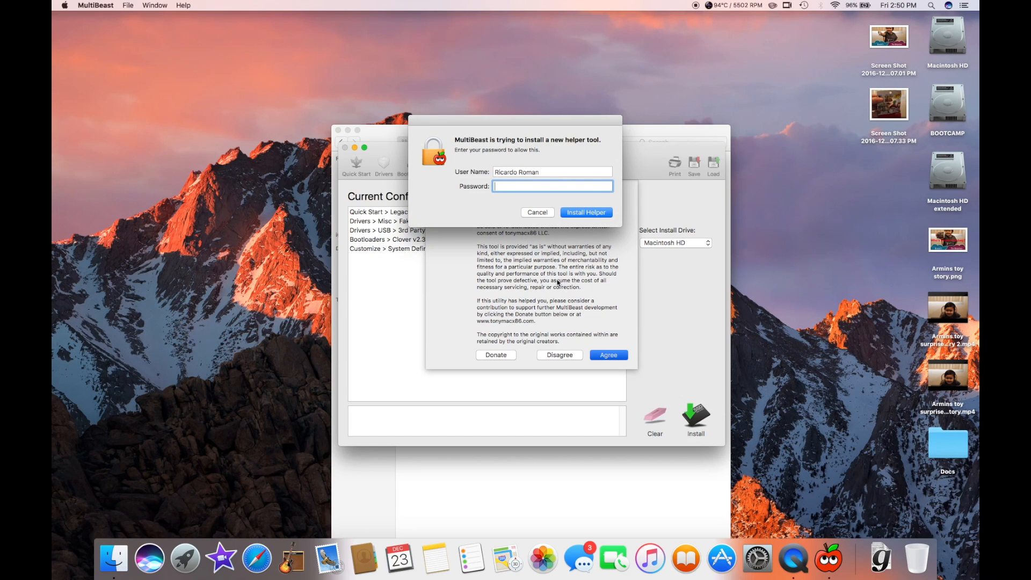
pyautogui.write('••')
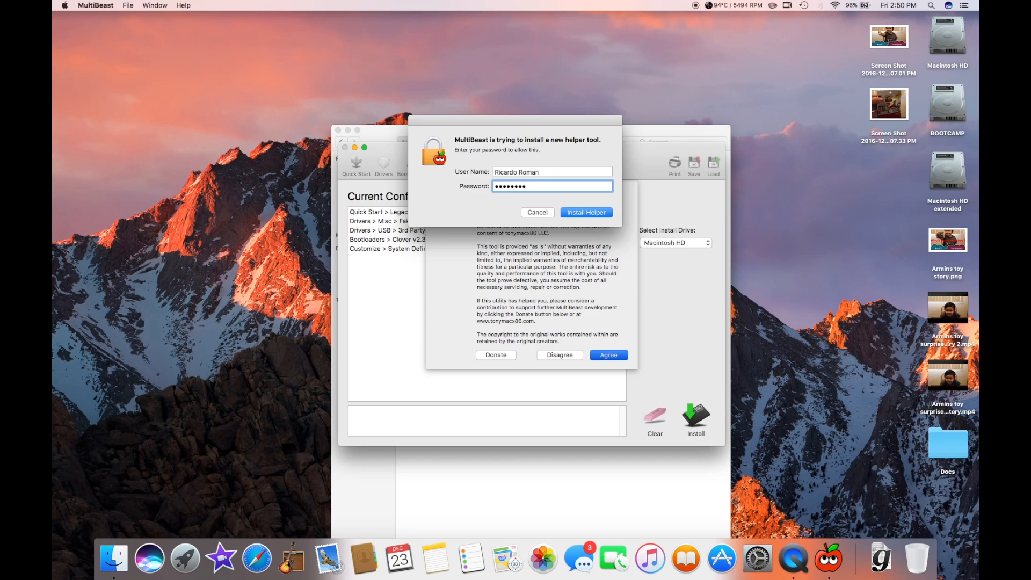
pyautogui.moveTo(591, 226)
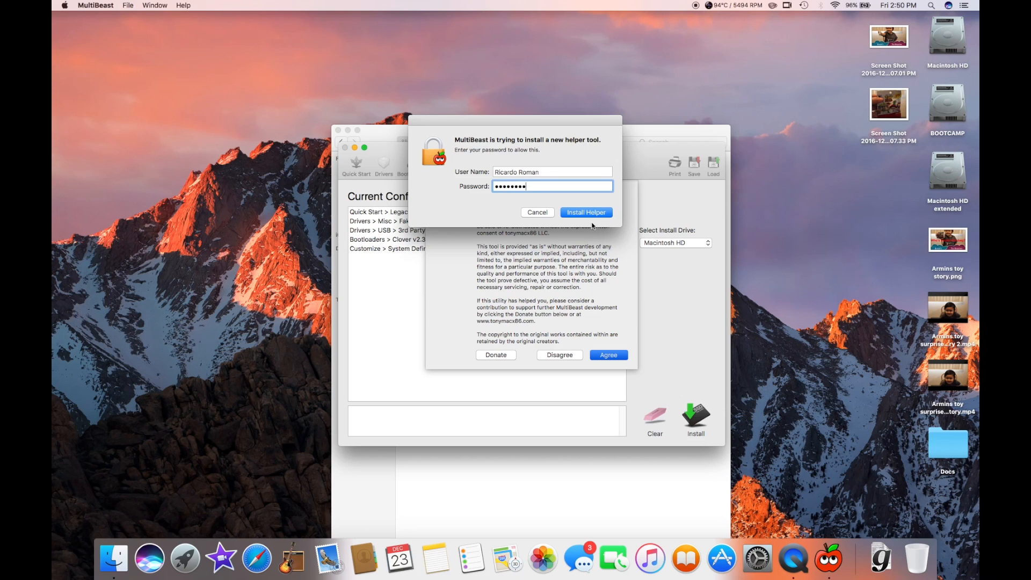
pyautogui.click(585, 212)
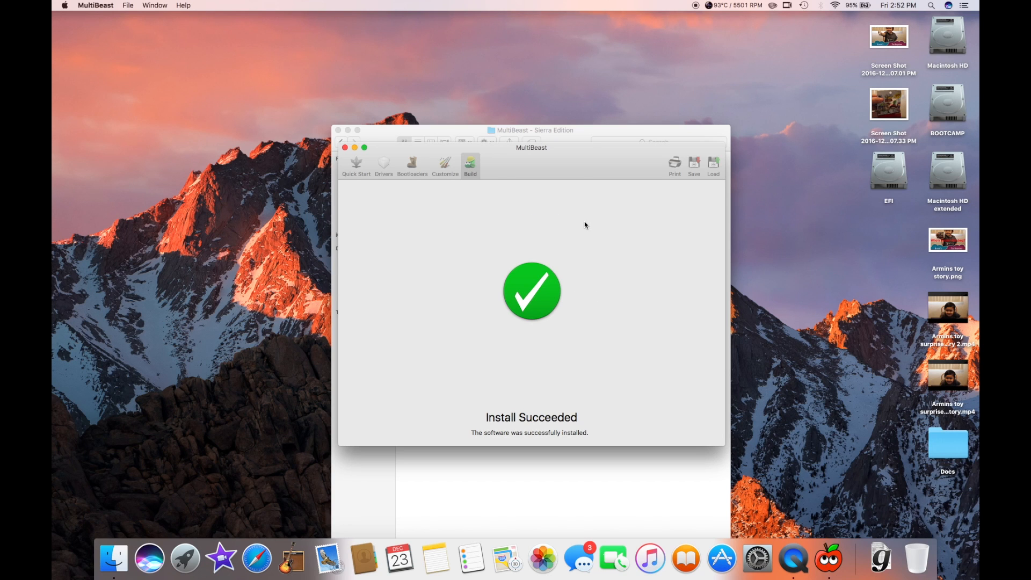
pyautogui.moveTo(521, 290)
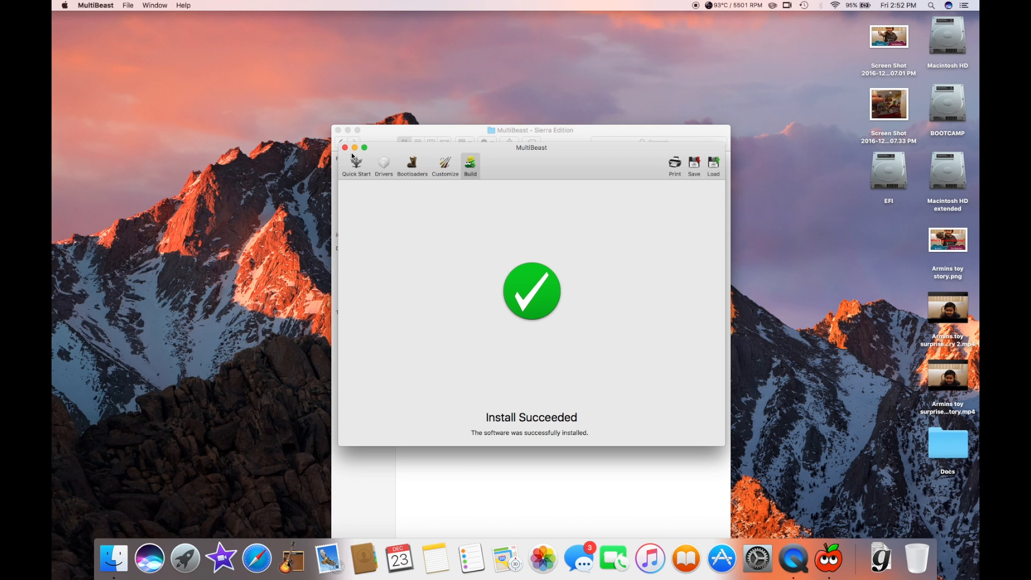
# Close MultiBeast once Install Succeeded is shown
pyautogui.click(338, 130)
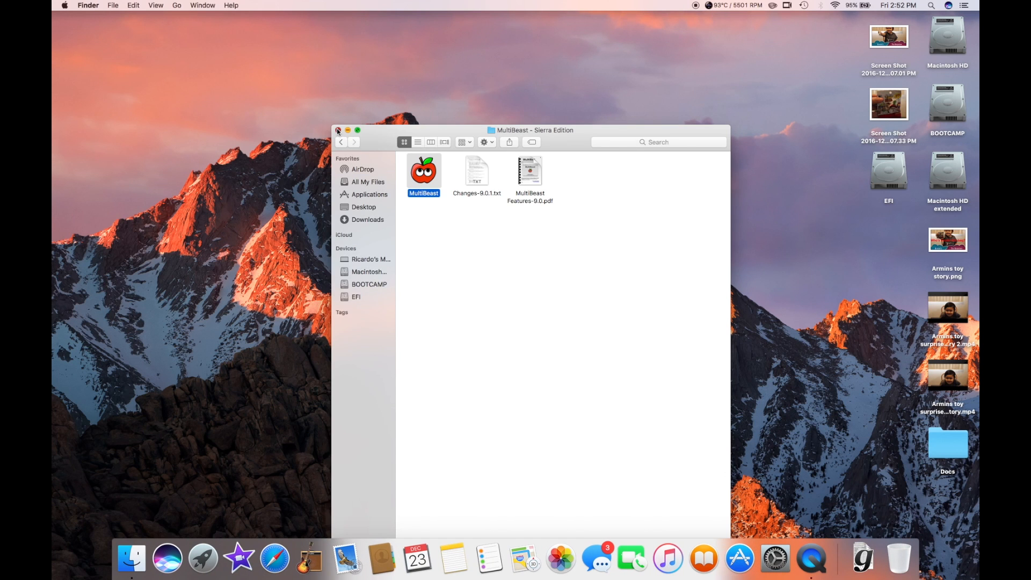
# Close the Sierra Edition Finder window and choose Restart from the Apple menu
pyautogui.click(337, 129)
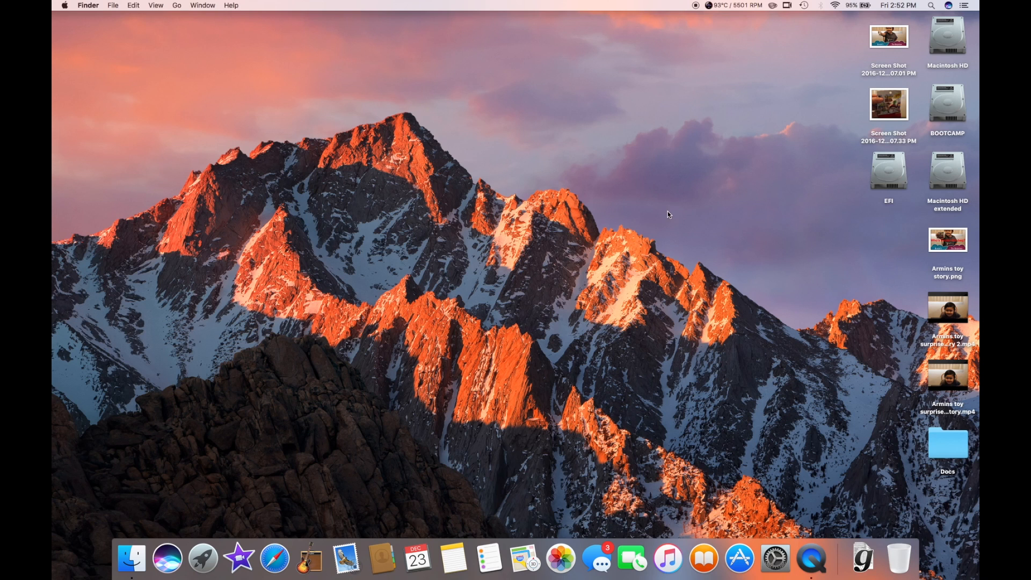
pyautogui.moveTo(904, 195)
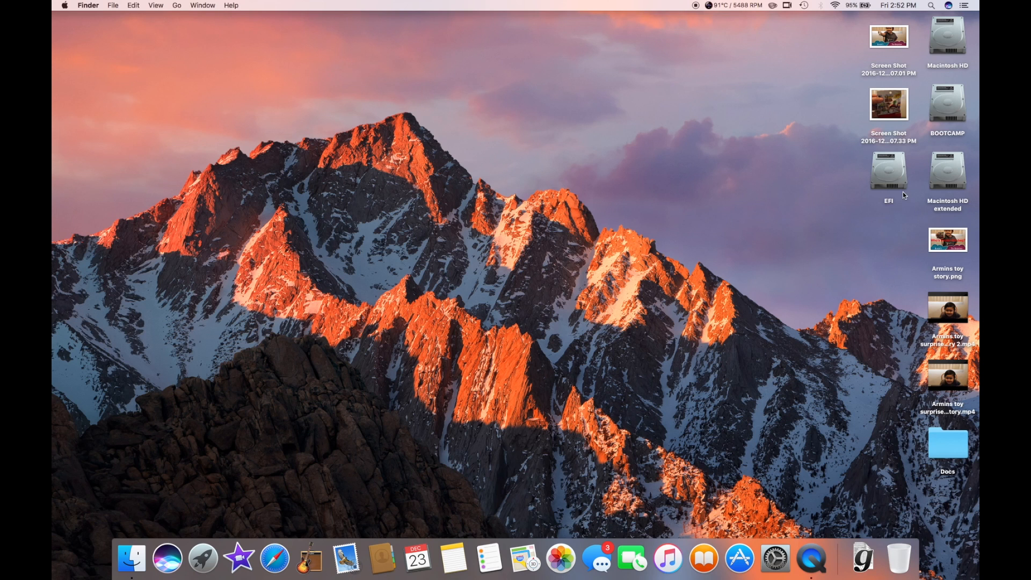
pyautogui.moveTo(790, 231)
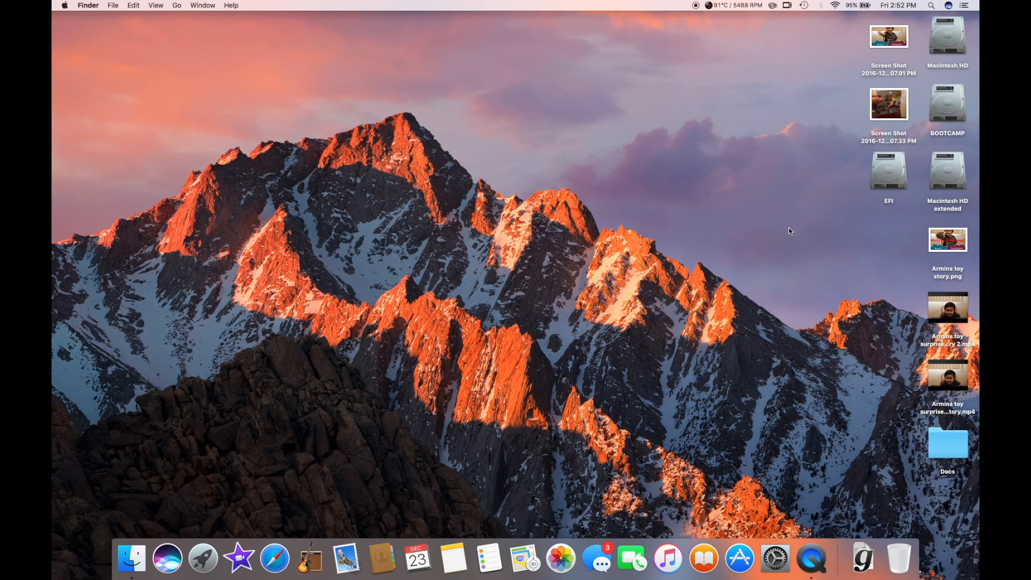
pyautogui.moveTo(445, 477)
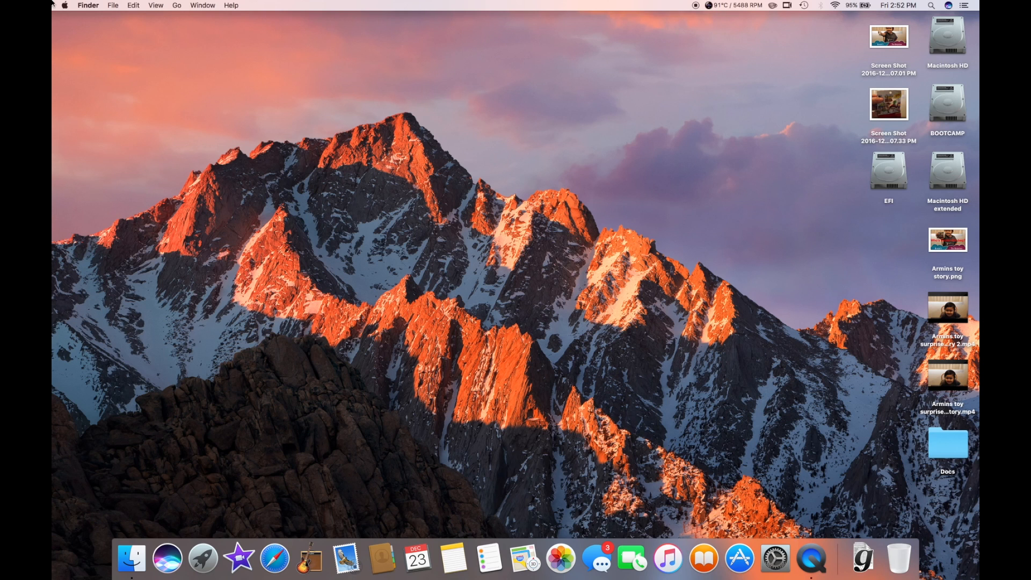
pyautogui.click(65, 5)
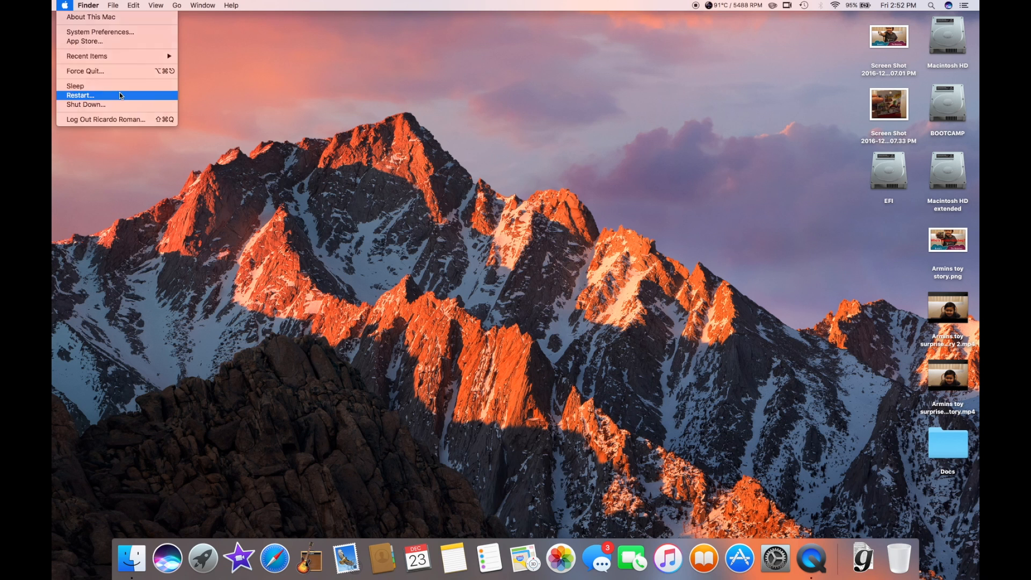
pyautogui.click(79, 96)
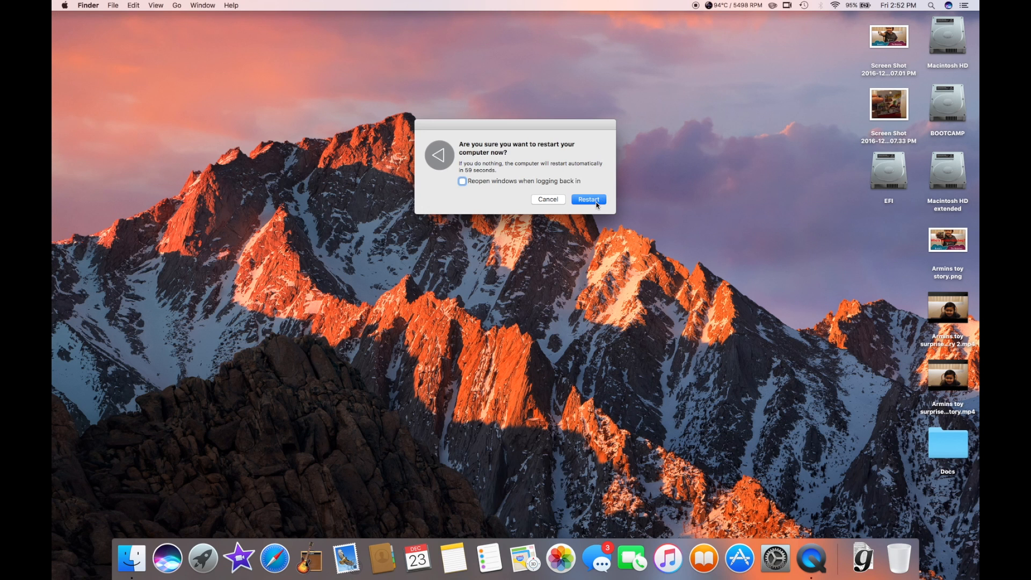